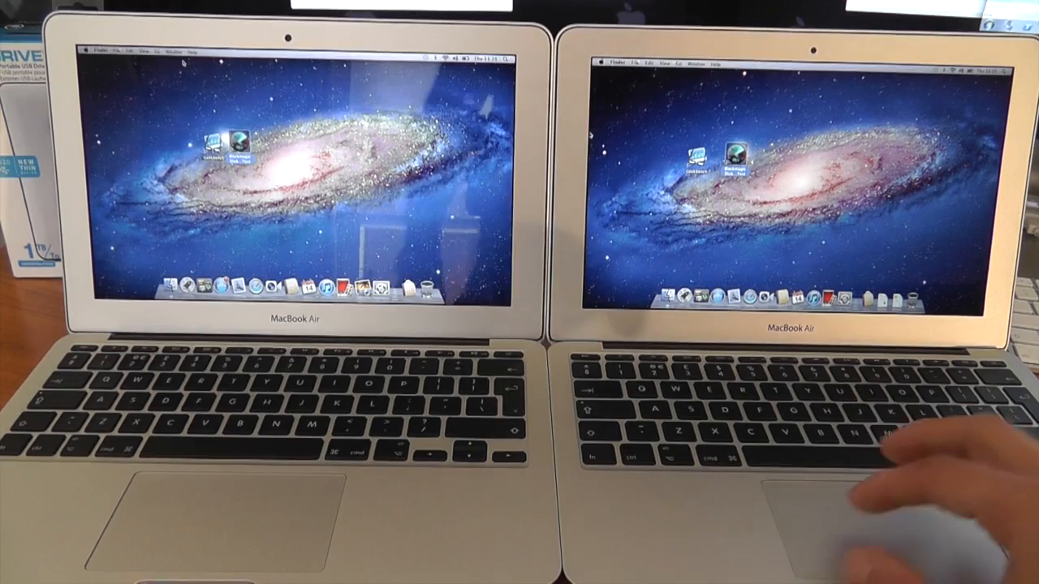
# Open the Apple menu on the right MacBook Air and pick a system option
pyautogui.click(600, 64)
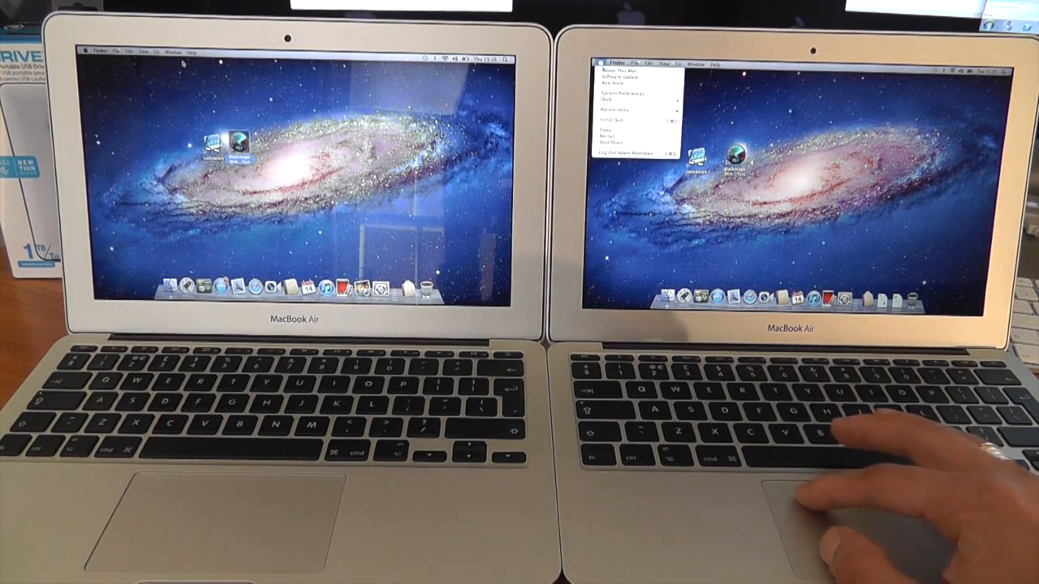
pyautogui.click(615, 75)
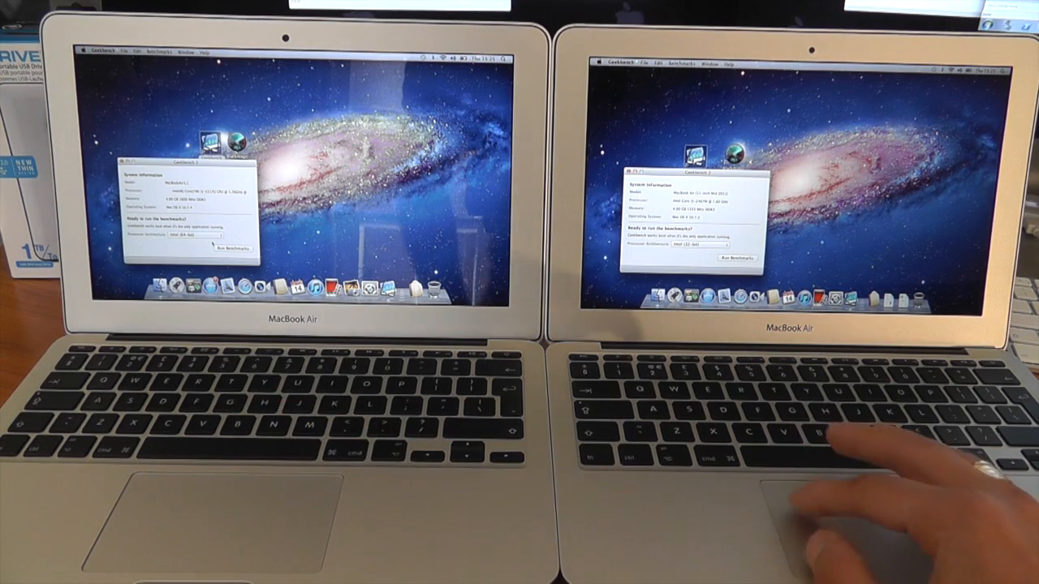
# Show the 32-bit and 64-bit Processor Architecture choices in Geekbench on the right laptop
pyautogui.click(698, 244)
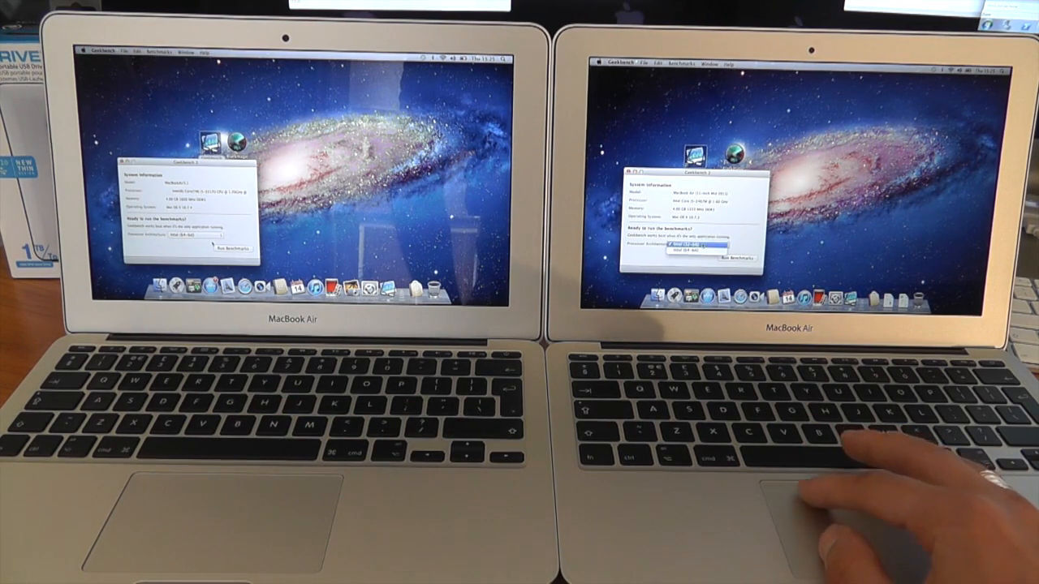